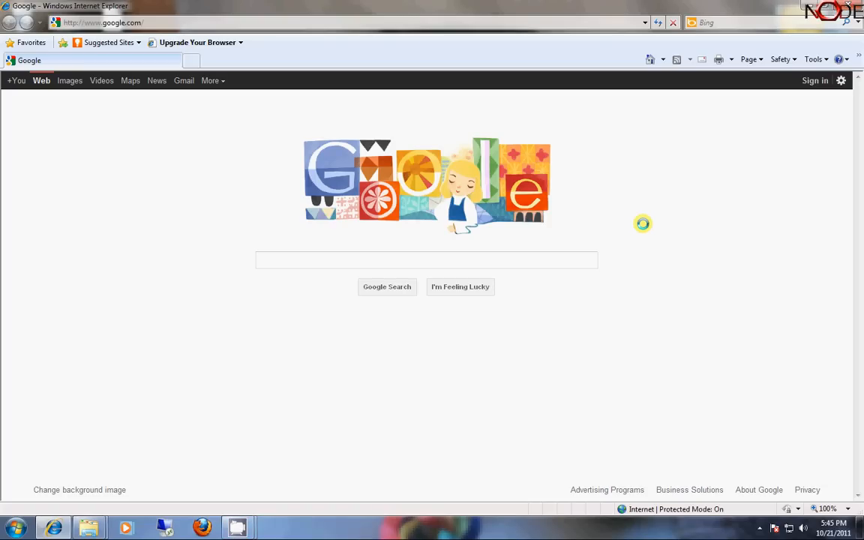
mouse_move(639, 238)
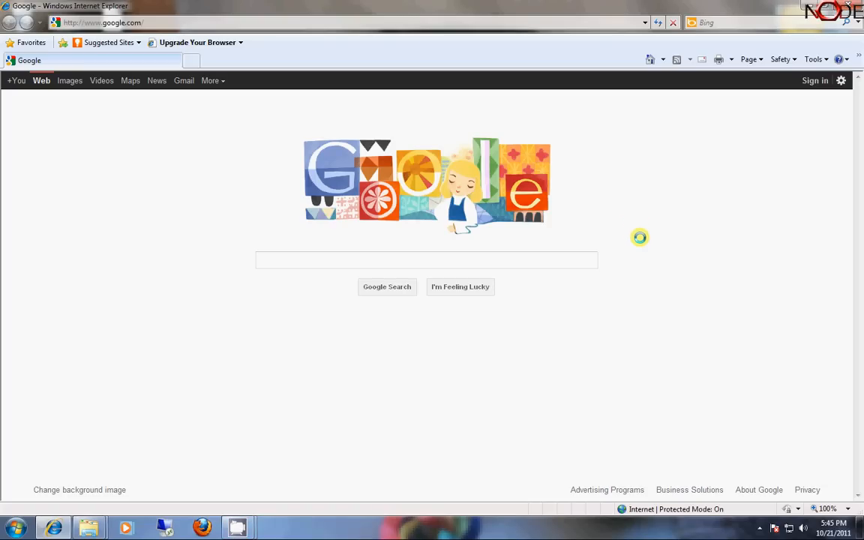
mouse_move(355, 345)
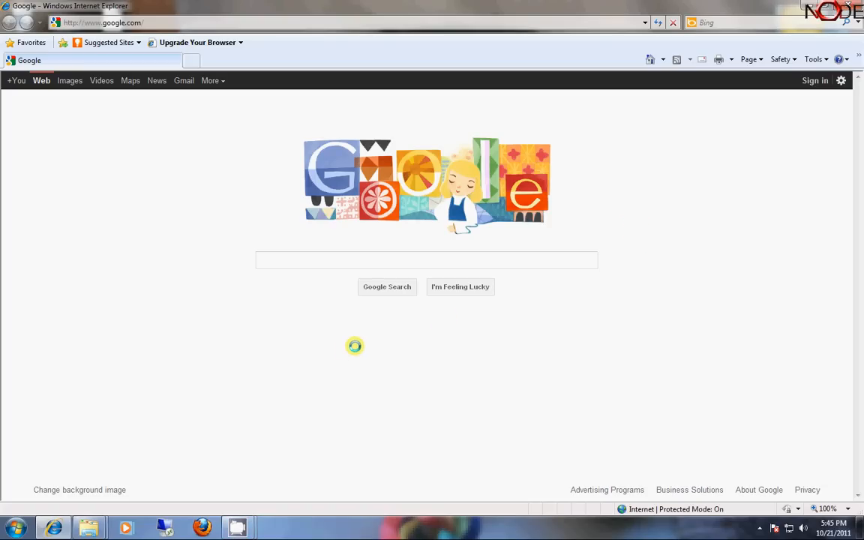
mouse_move(231, 406)
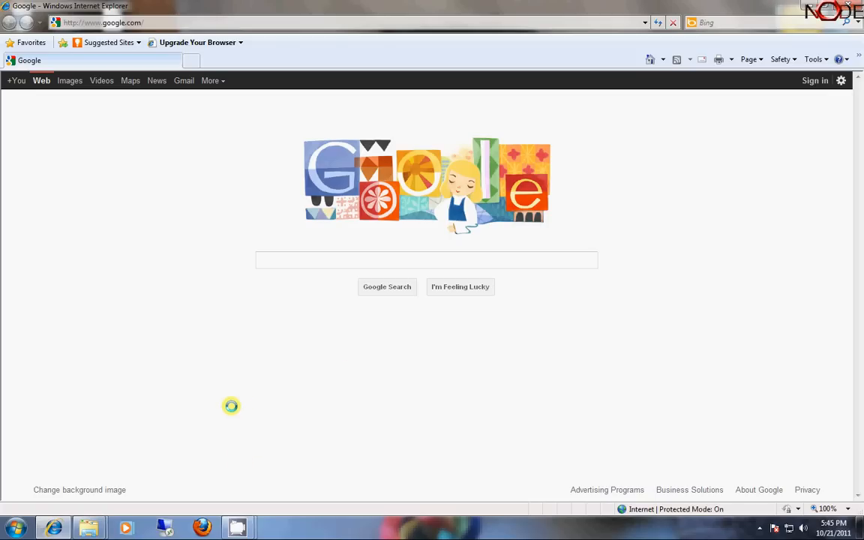
- Search the Start Menu for 'remote' and launch Remote Desktop Connection
left_click(14, 528)
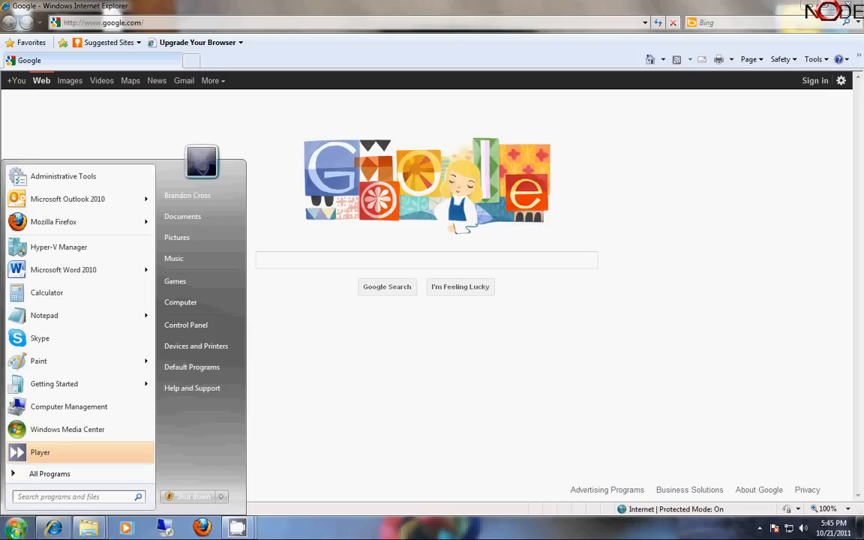
type("remote")
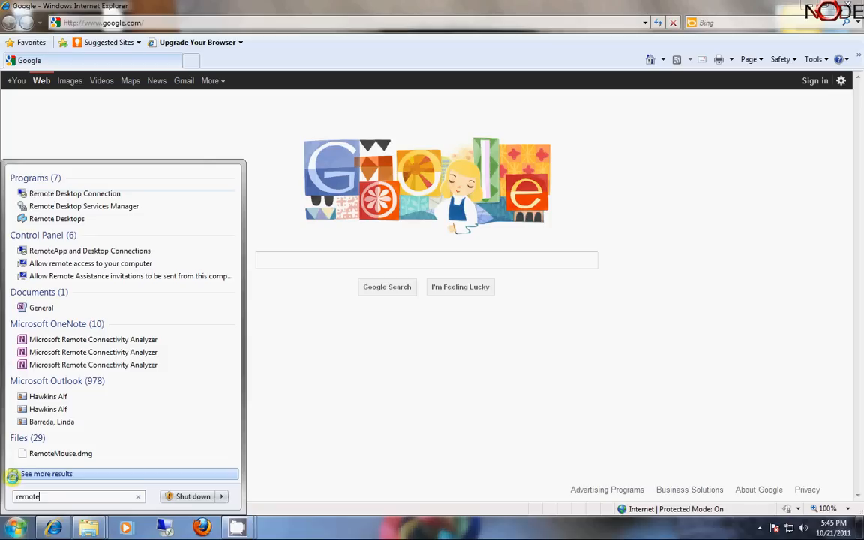
left_click(75, 194)
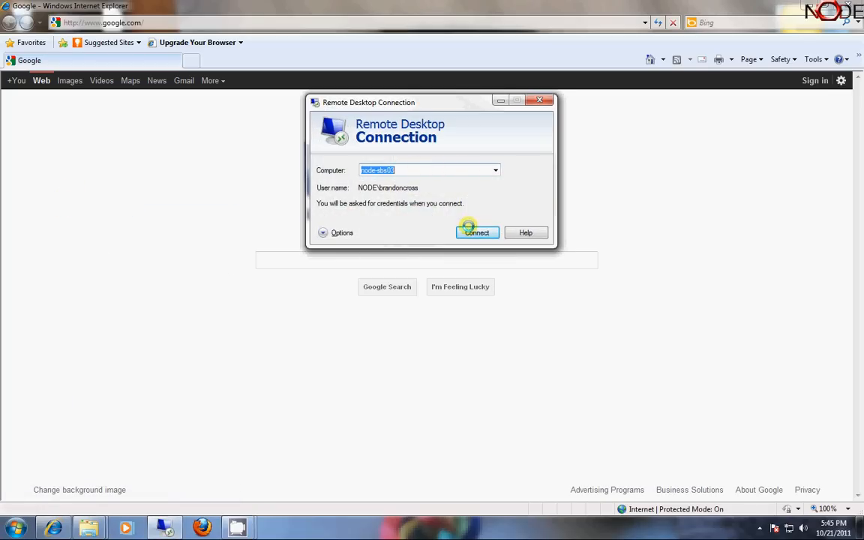
- Expand Remote Desktop options and review the Display colour depth and Local Resources tabs
left_click(477, 233)
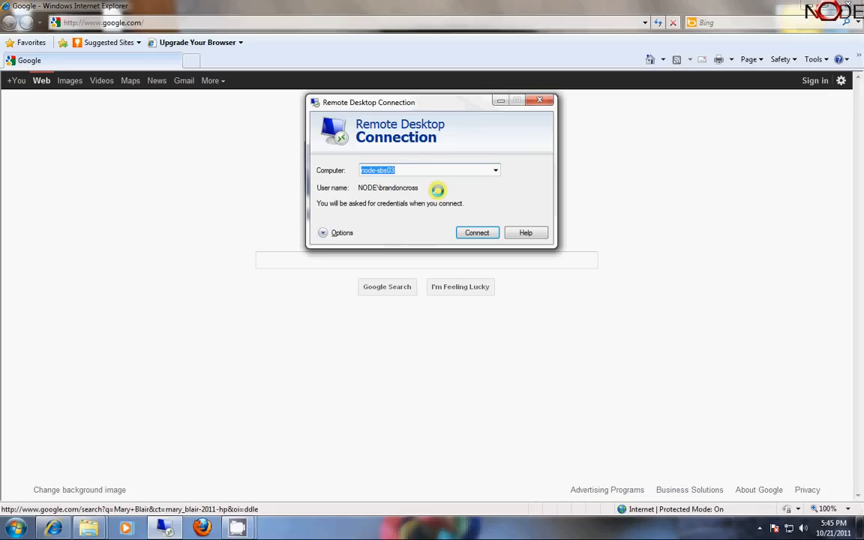
left_click(342, 233)
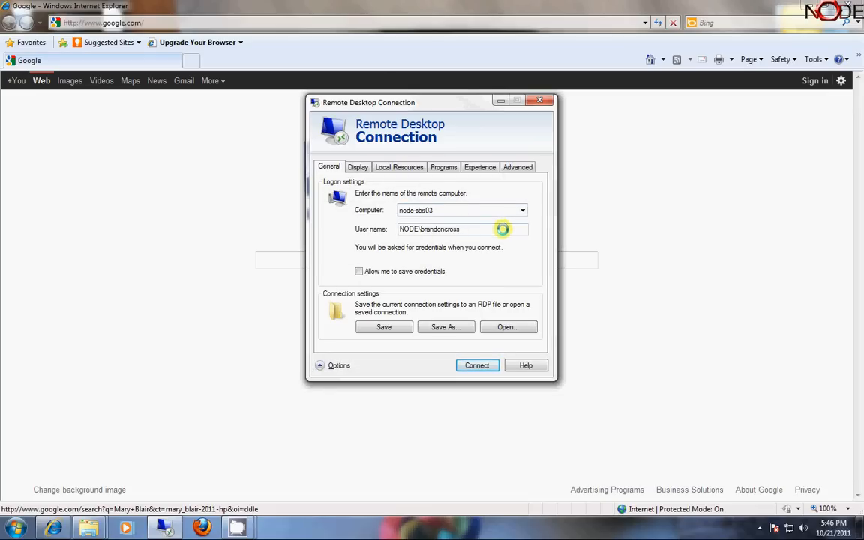
left_click(358, 166)
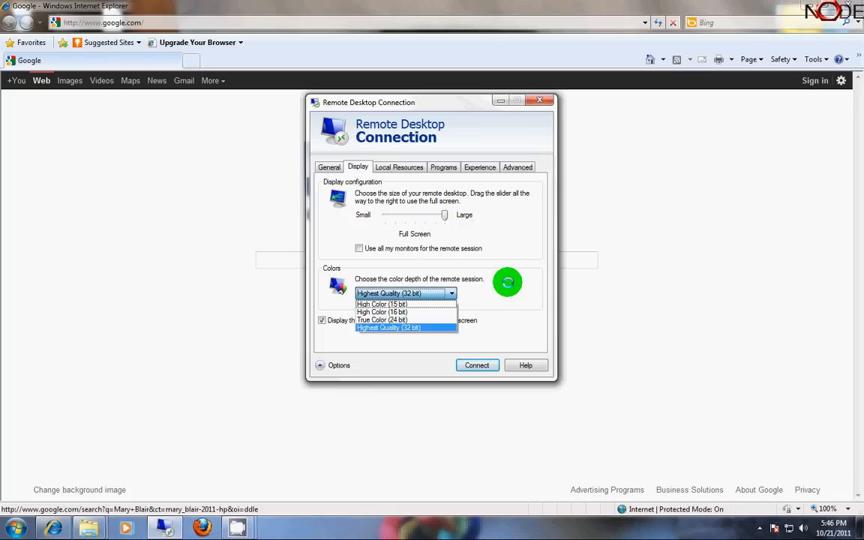
left_click(399, 166)
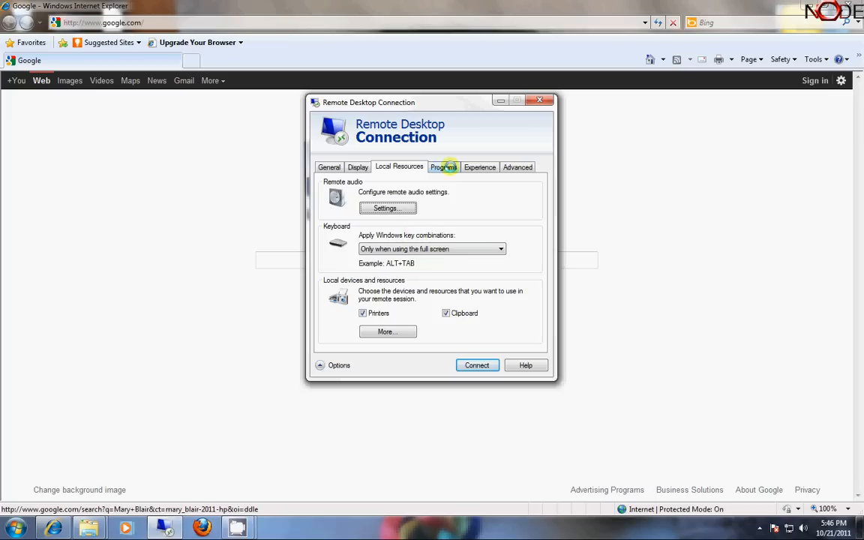
left_click(387, 331)
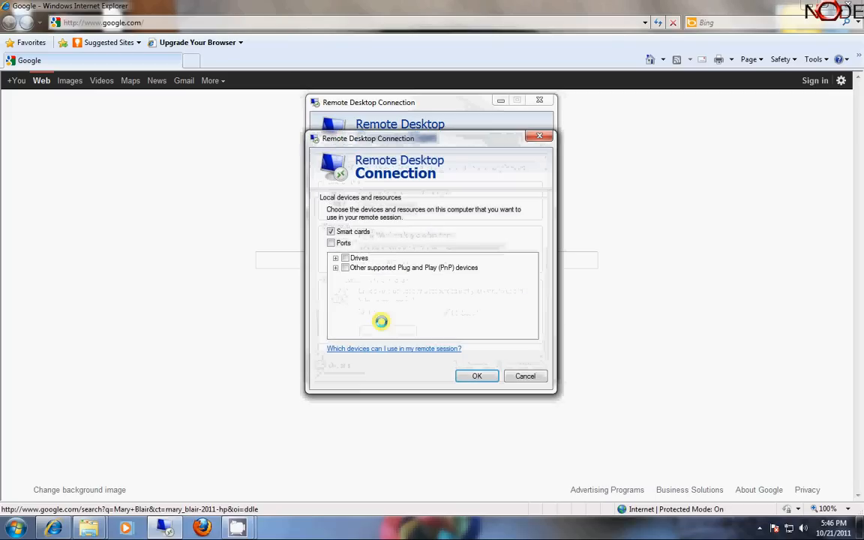
left_click(336, 258)
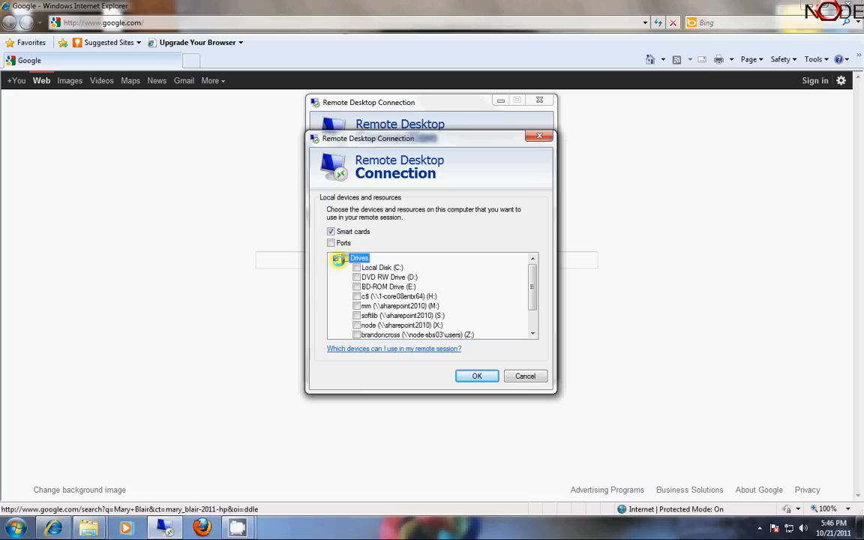
left_click(336, 258)
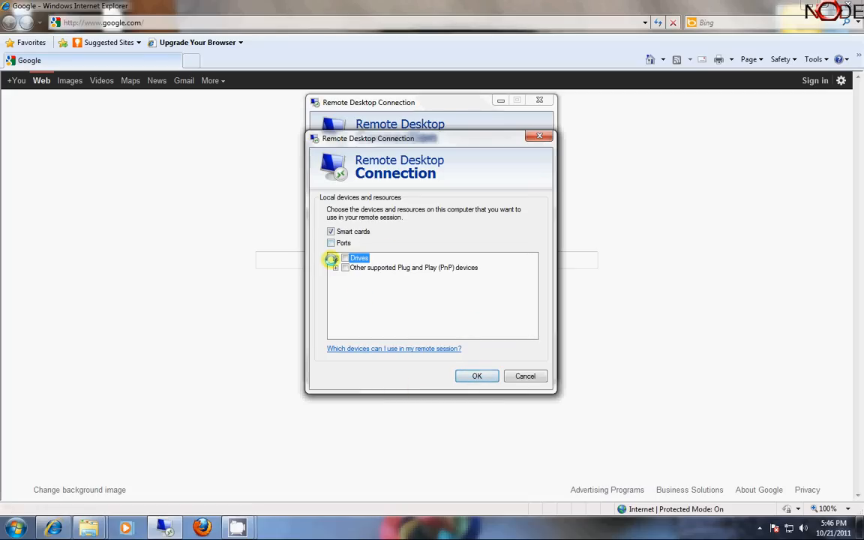
left_click(477, 376)
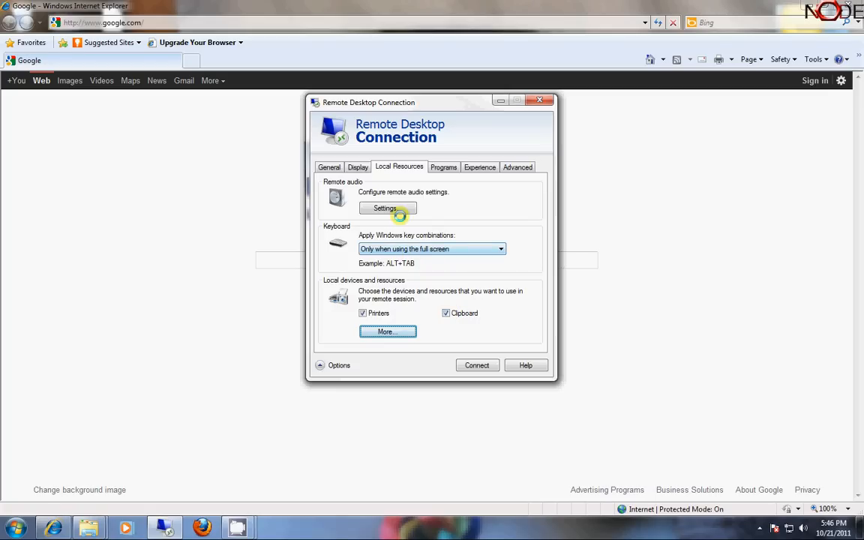
left_click(388, 208)
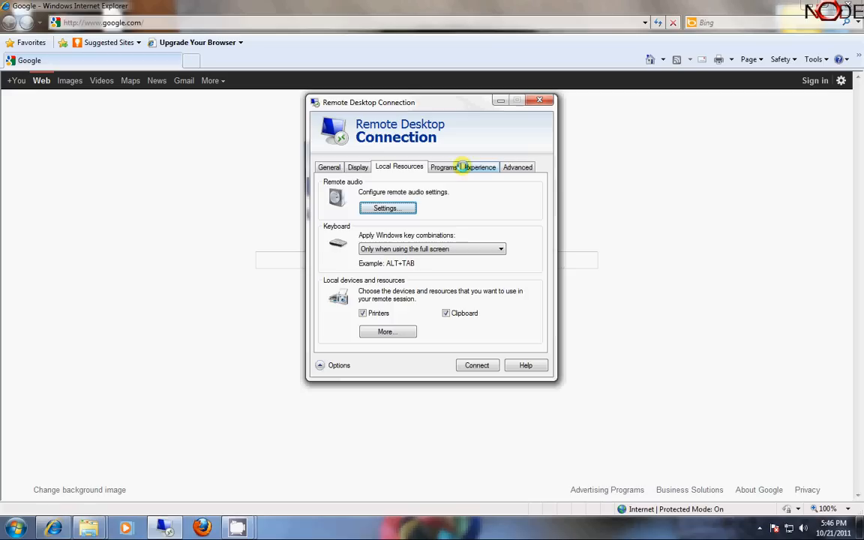
- Review the Programs and Experience tabs, then connect from General
left_click(443, 167)
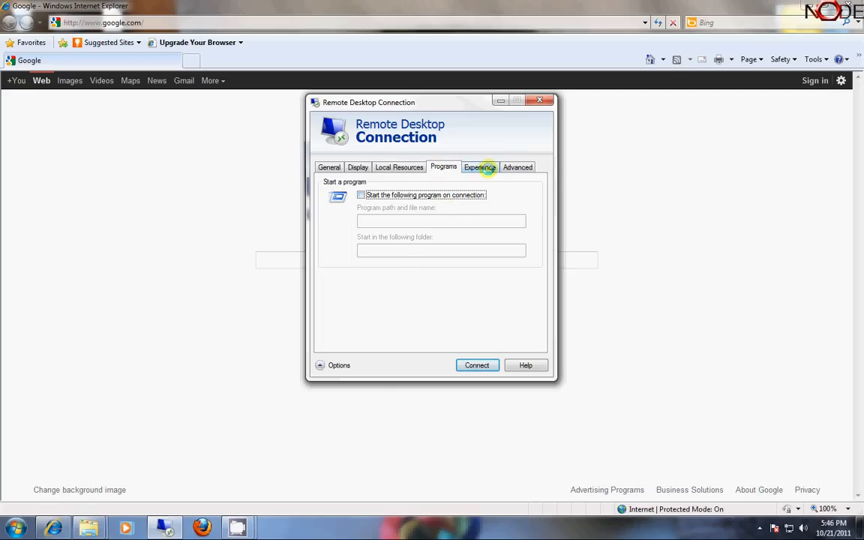
left_click(480, 167)
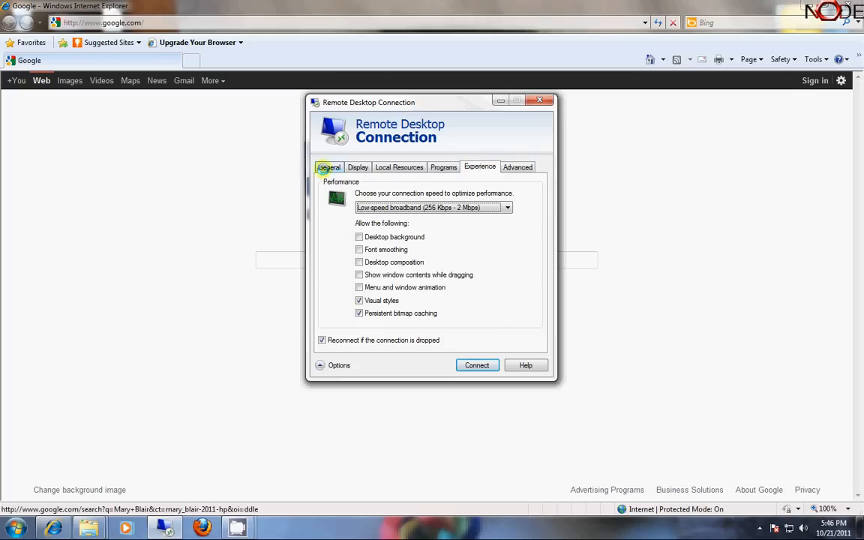
left_click(477, 365)
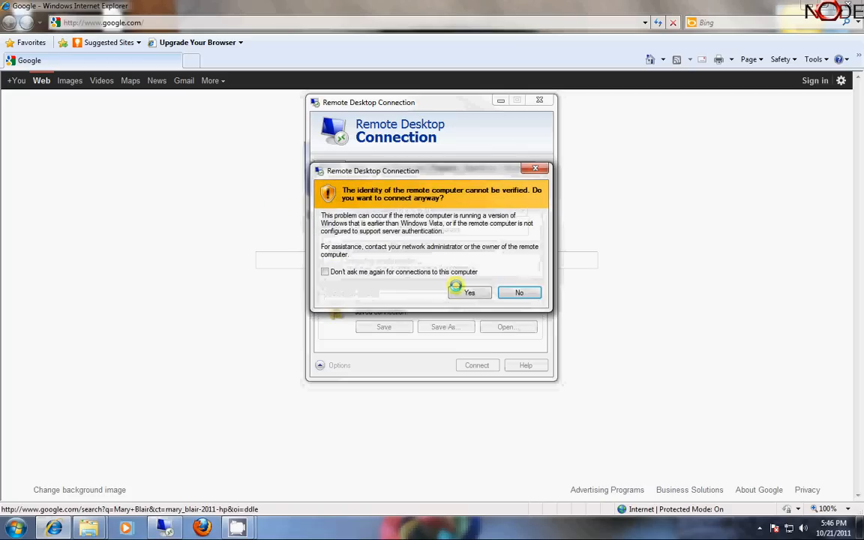
- Accept the unverified certificate and log on to the server with the password
left_click(519, 293)
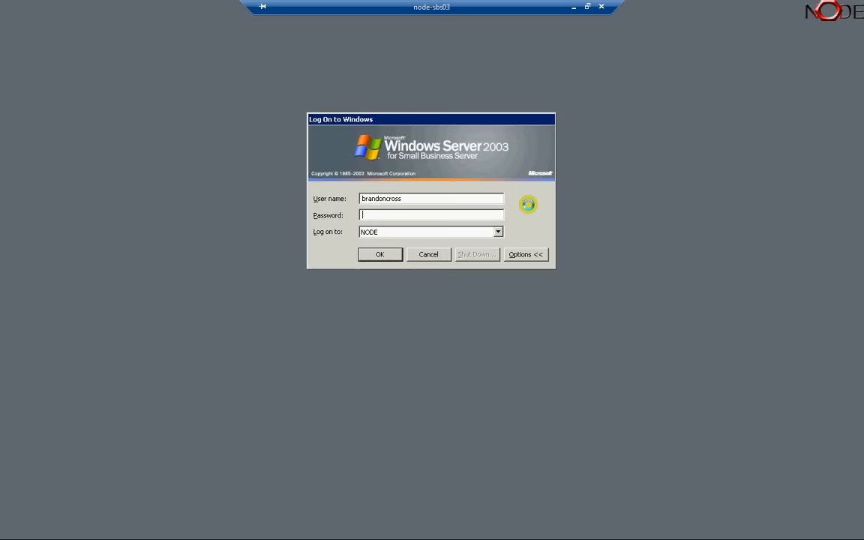
type("password")
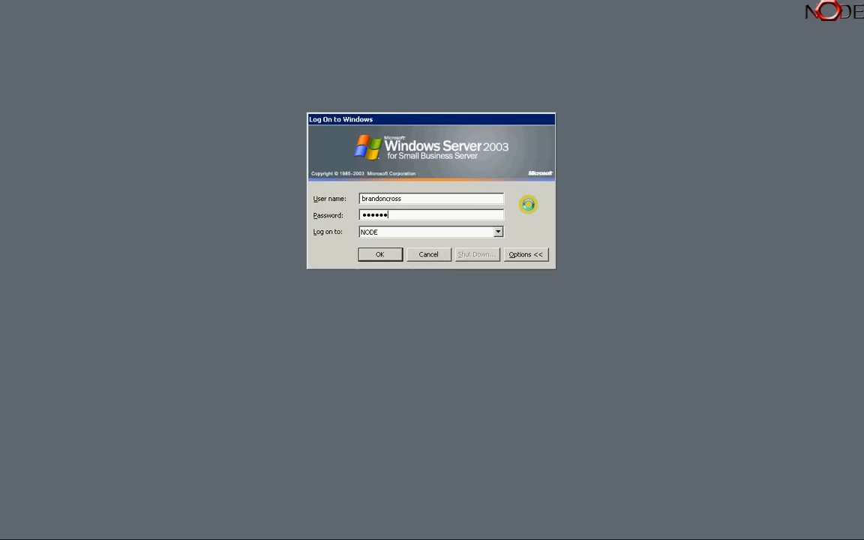
left_click(379, 254)
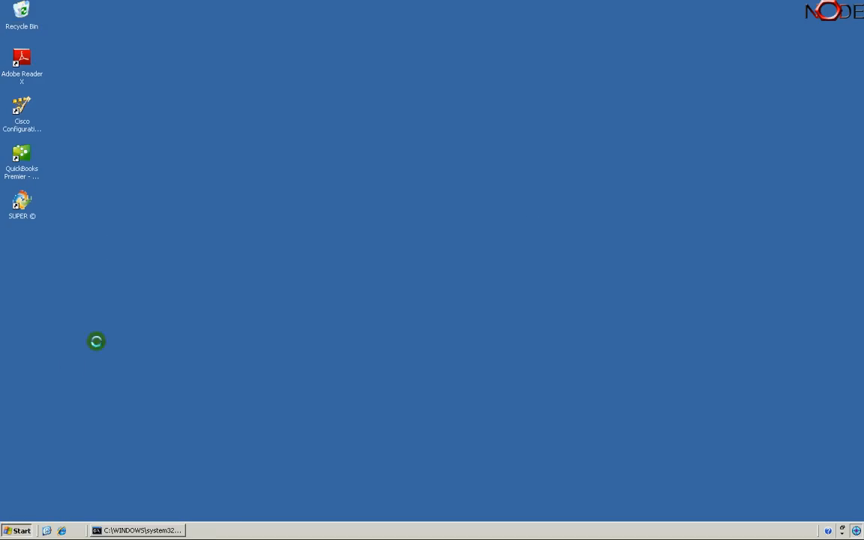
left_click(18, 530)
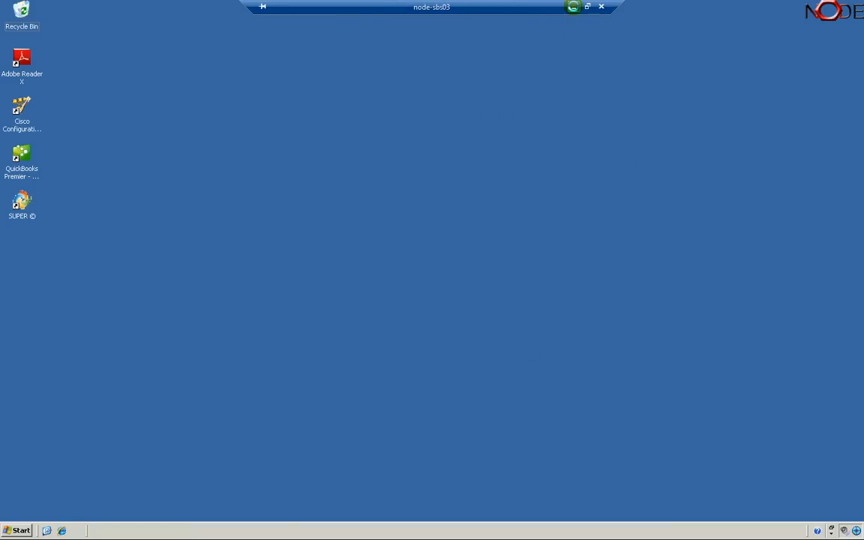
left_click(53, 528)
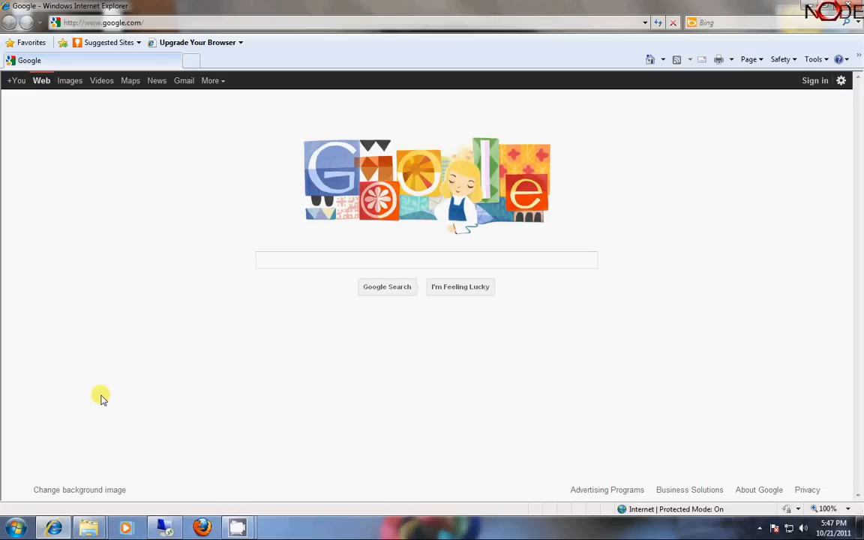
mouse_move(465, 394)
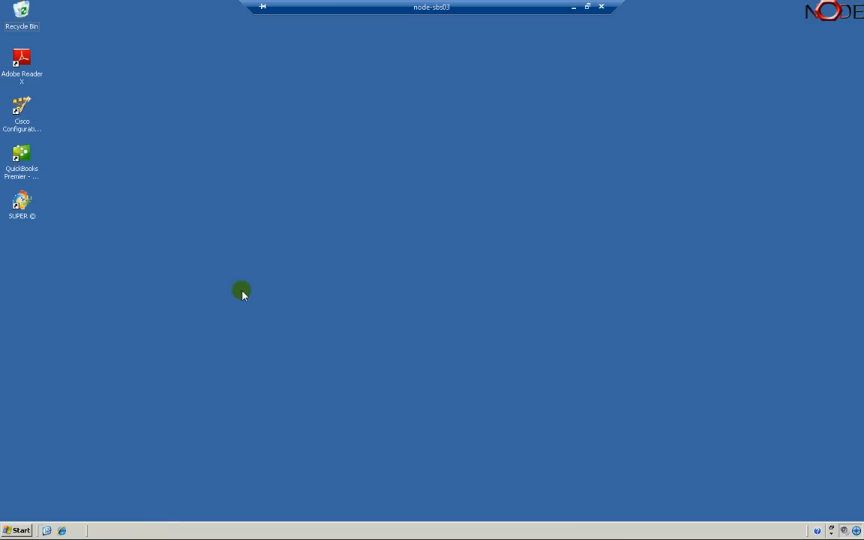
left_click(18, 530)
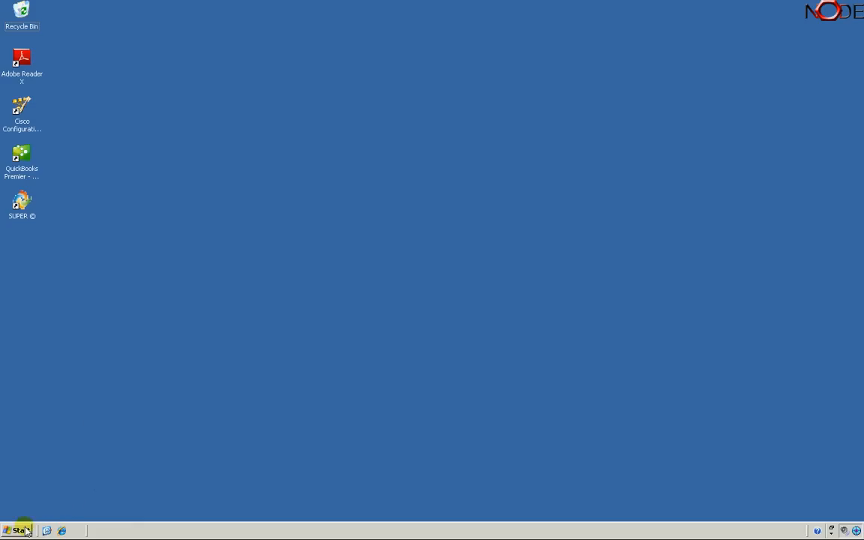
- Type 'this is a test' in a new Notepad on the server, then disconnect
left_click(18, 530)
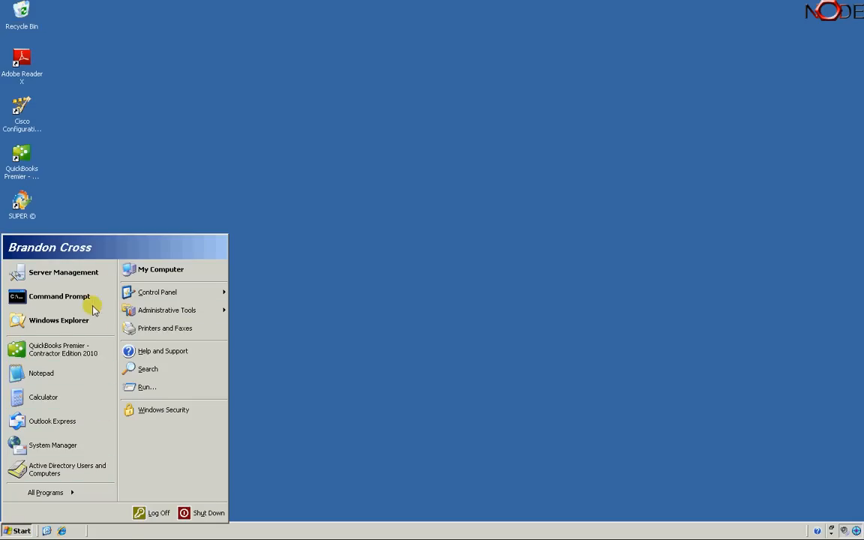
left_click(226, 233)
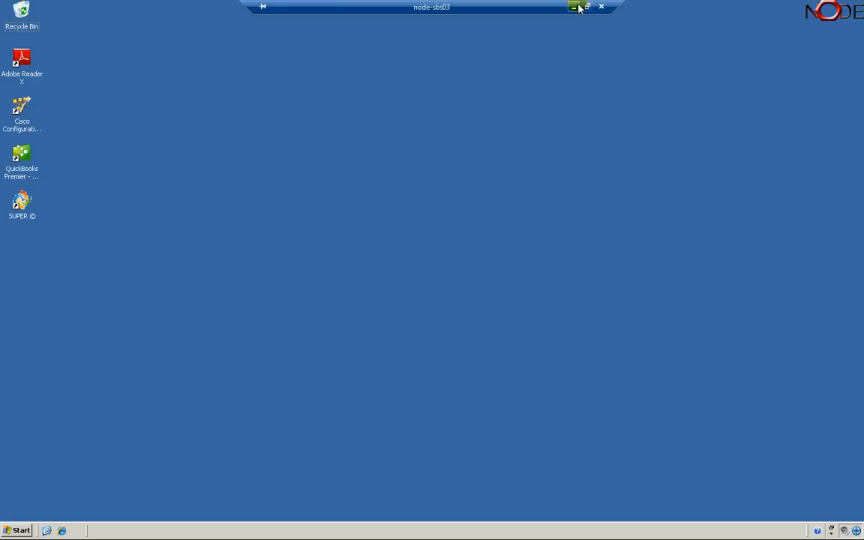
mouse_move(601, 7)
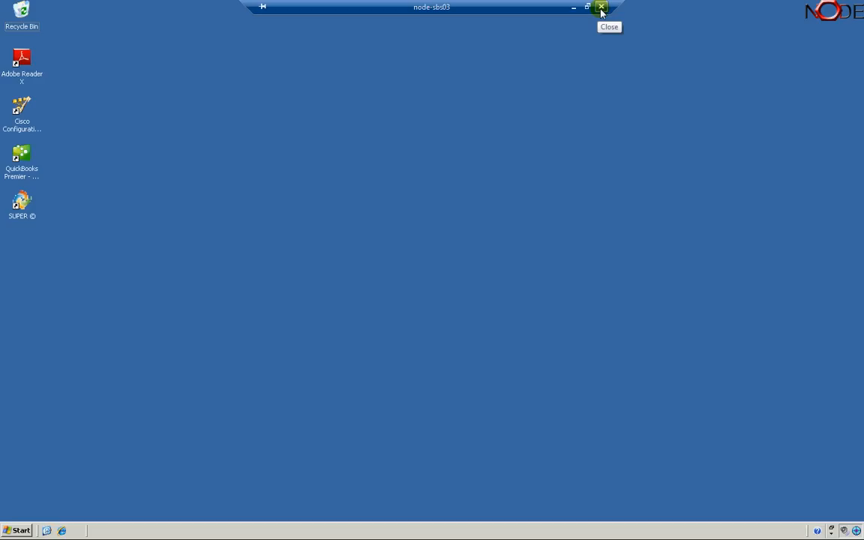
mouse_move(601, 8)
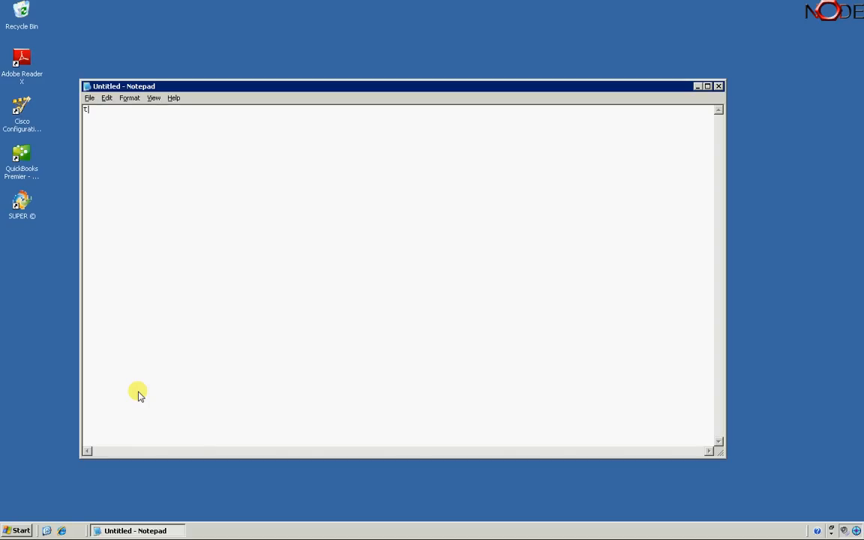
type("his is a test")
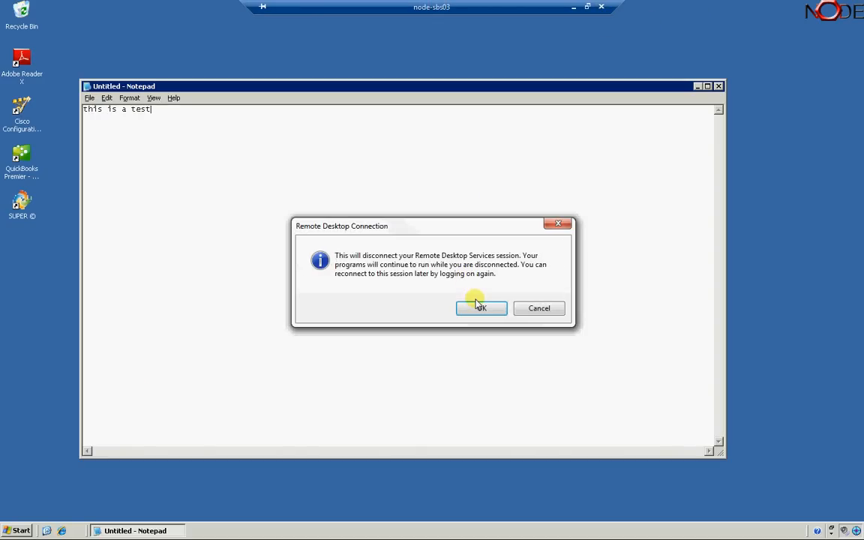
left_click(481, 308)
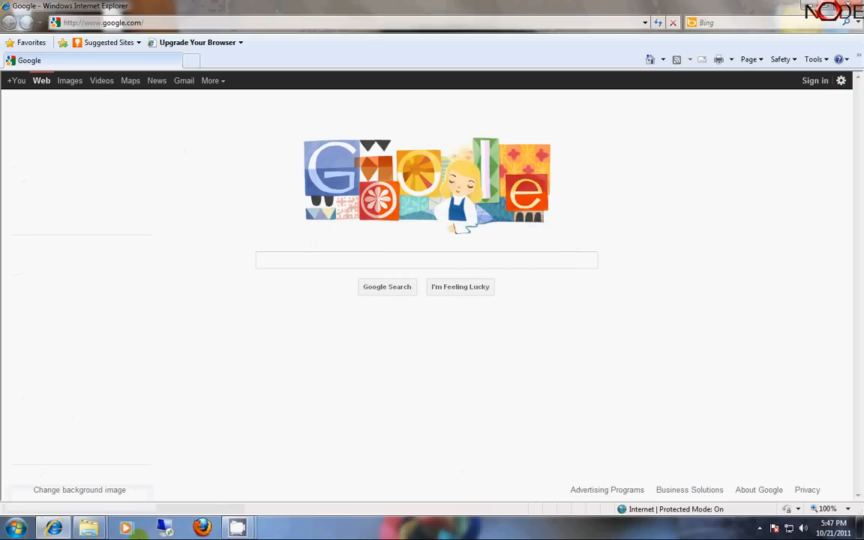
- Reconnect to node-sbs03 from the taskbar and close the Notepad test window
left_click(163, 527)
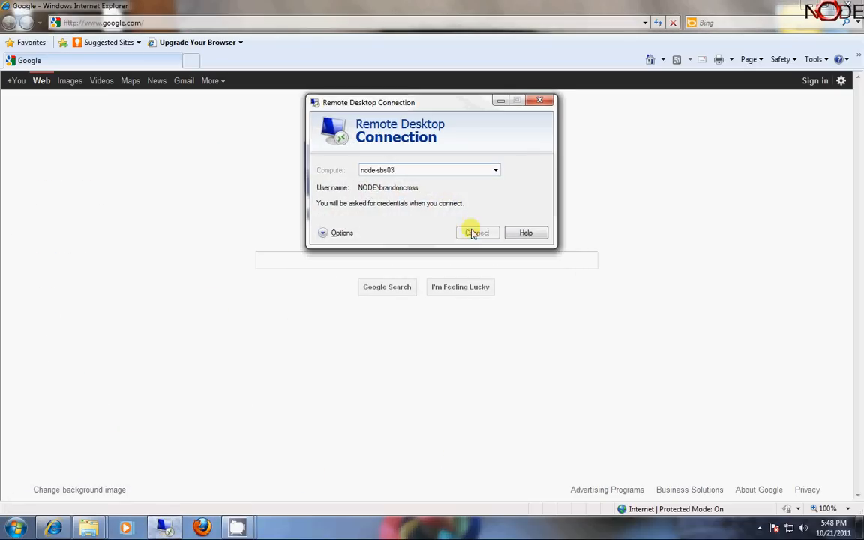
left_click(477, 232)
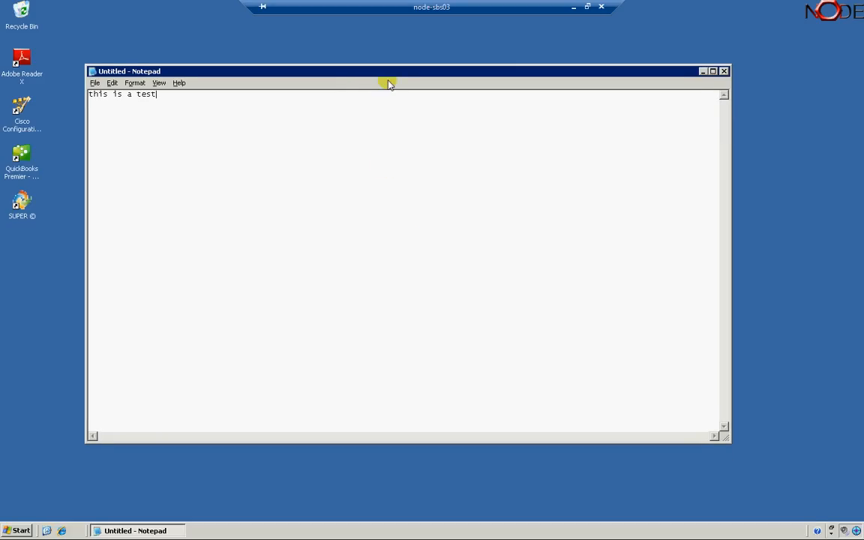
mouse_move(561, 245)
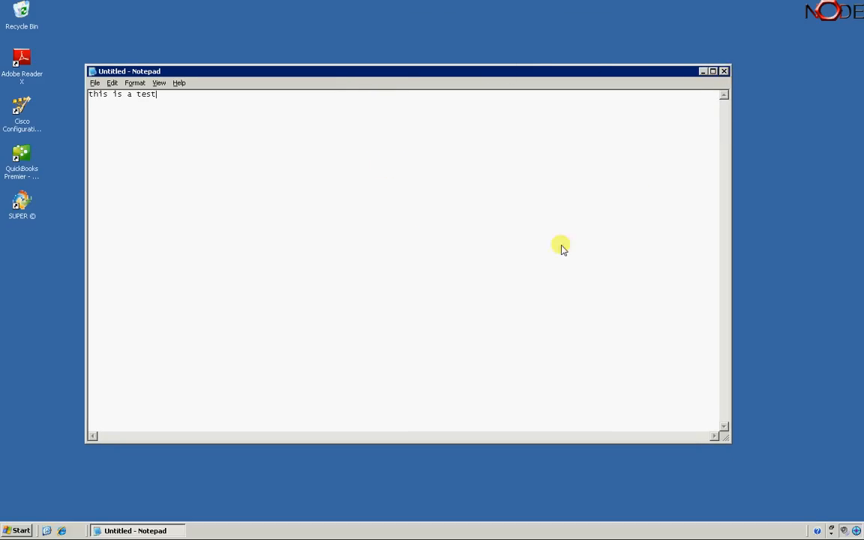
left_click(702, 71)
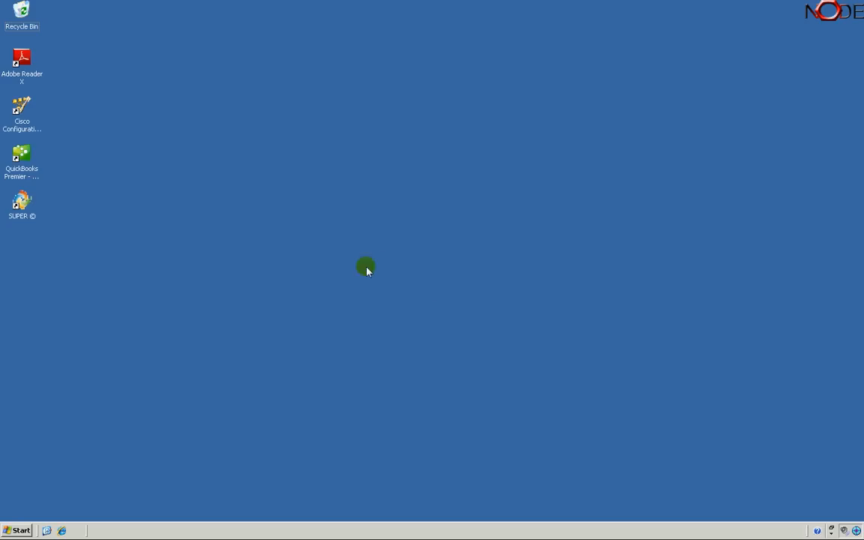
mouse_move(154, 440)
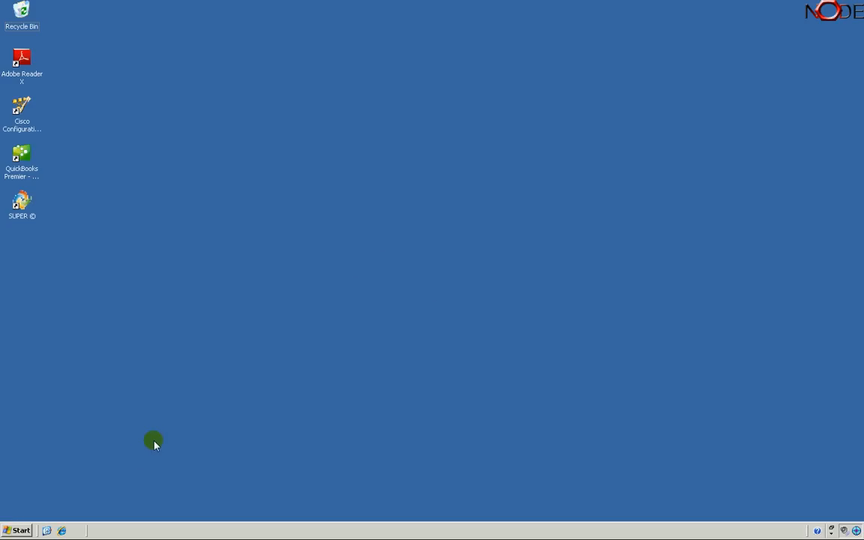
- Log off the Windows Server 2003 session from its Start menu
left_click(18, 530)
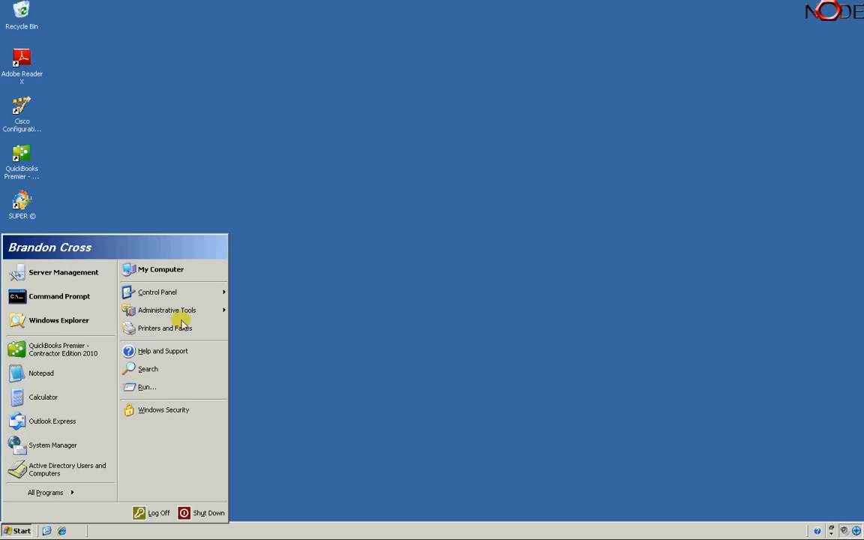
mouse_move(256, 463)
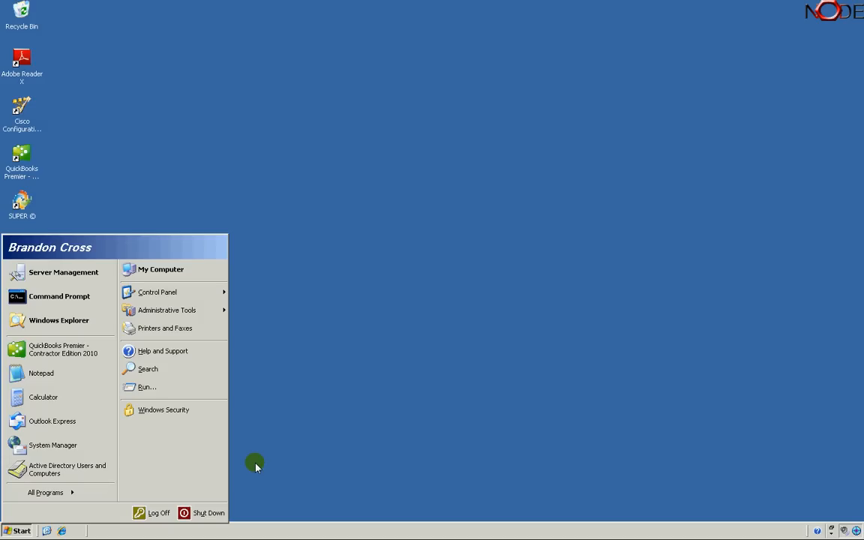
mouse_move(249, 416)
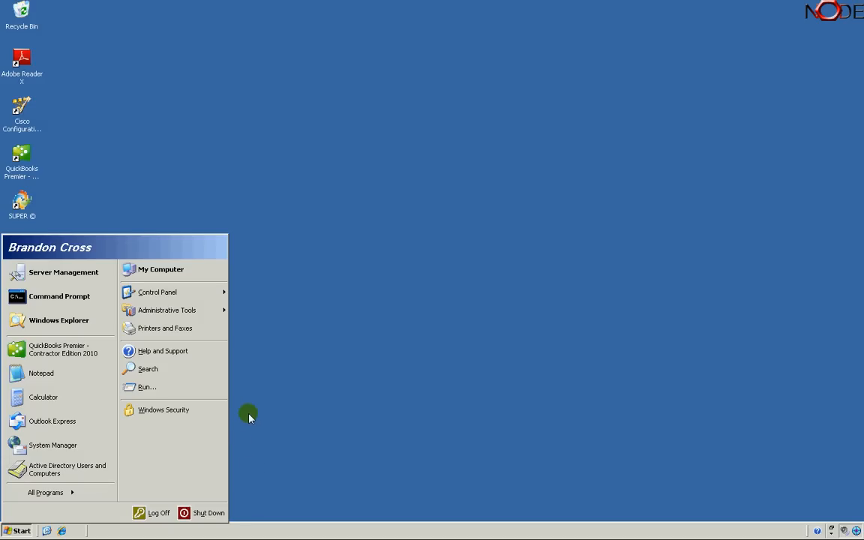
mouse_move(150, 513)
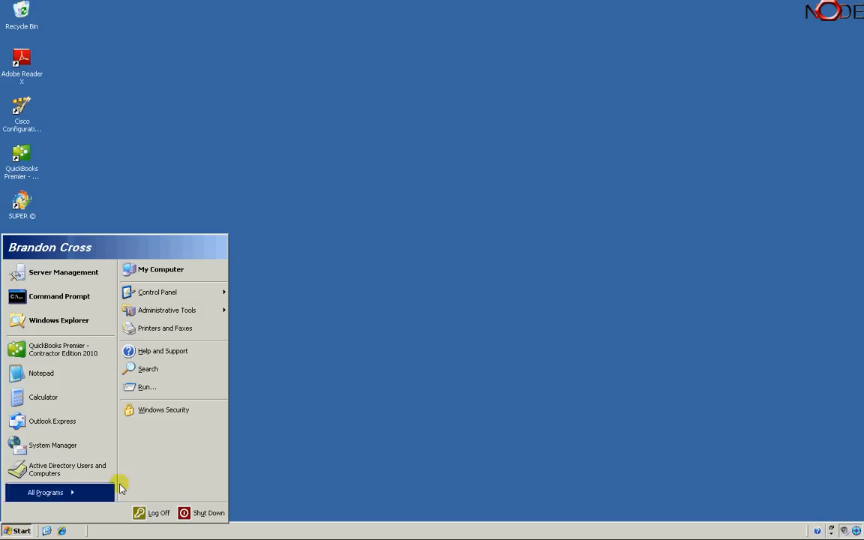
left_click(415, 283)
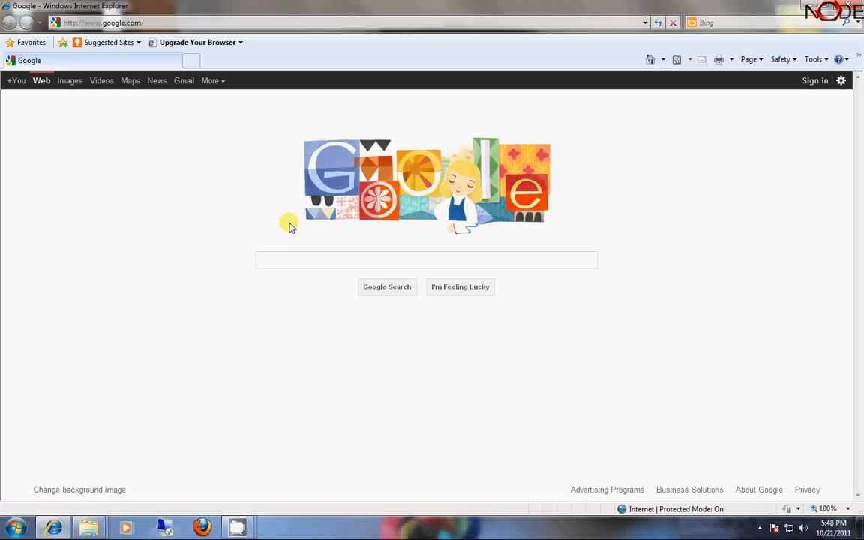
mouse_move(801, 306)
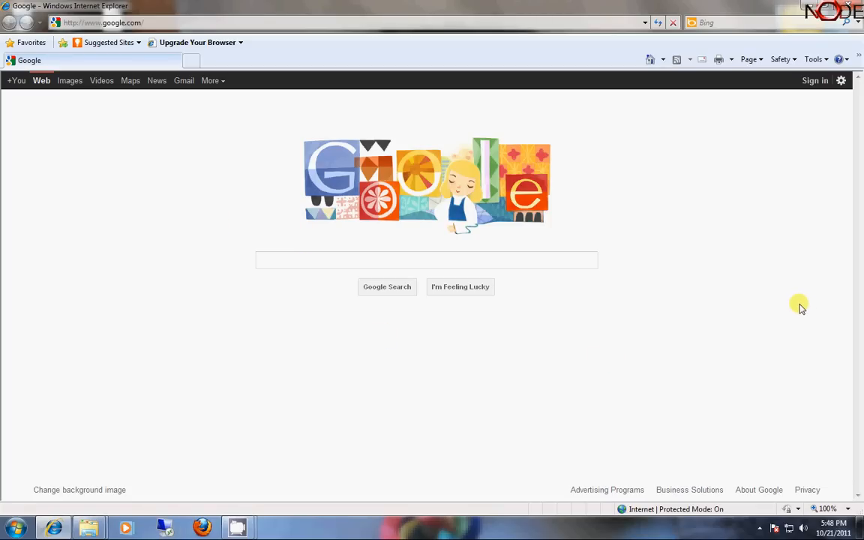